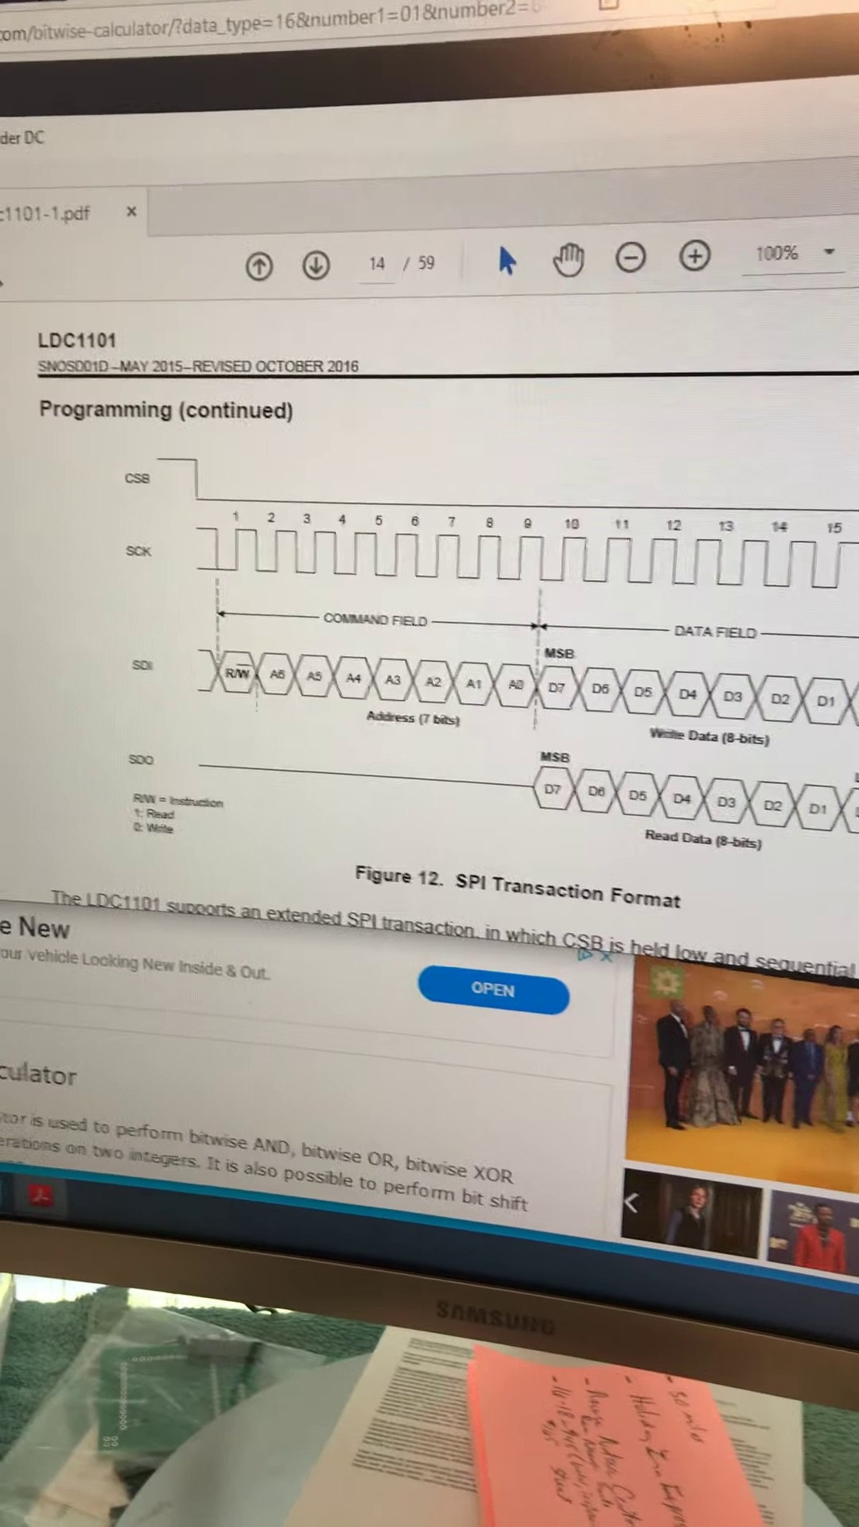
scroll("down", 3)
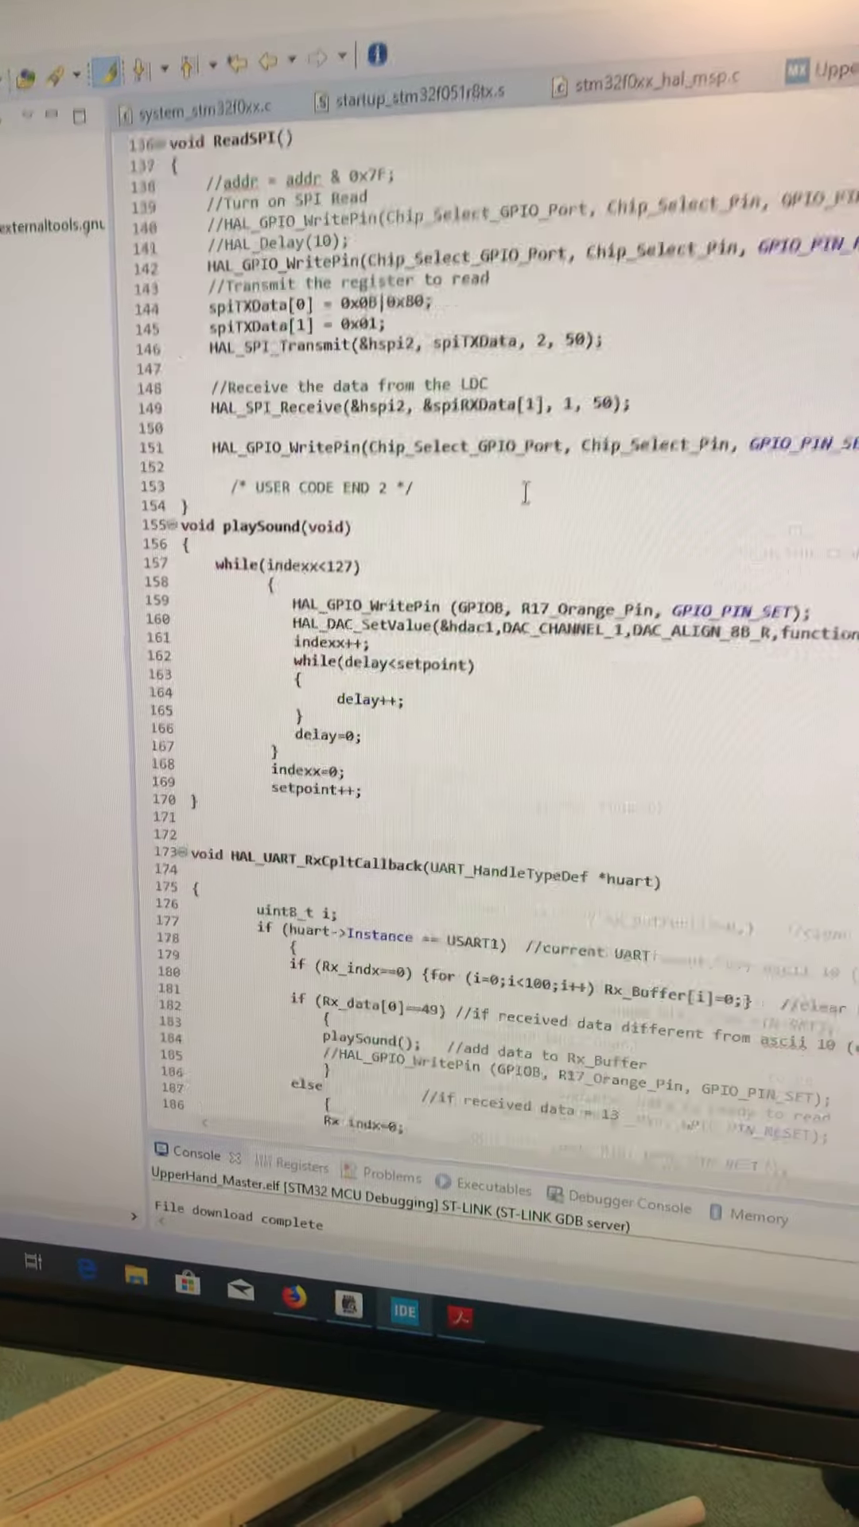
scroll("up", 3)
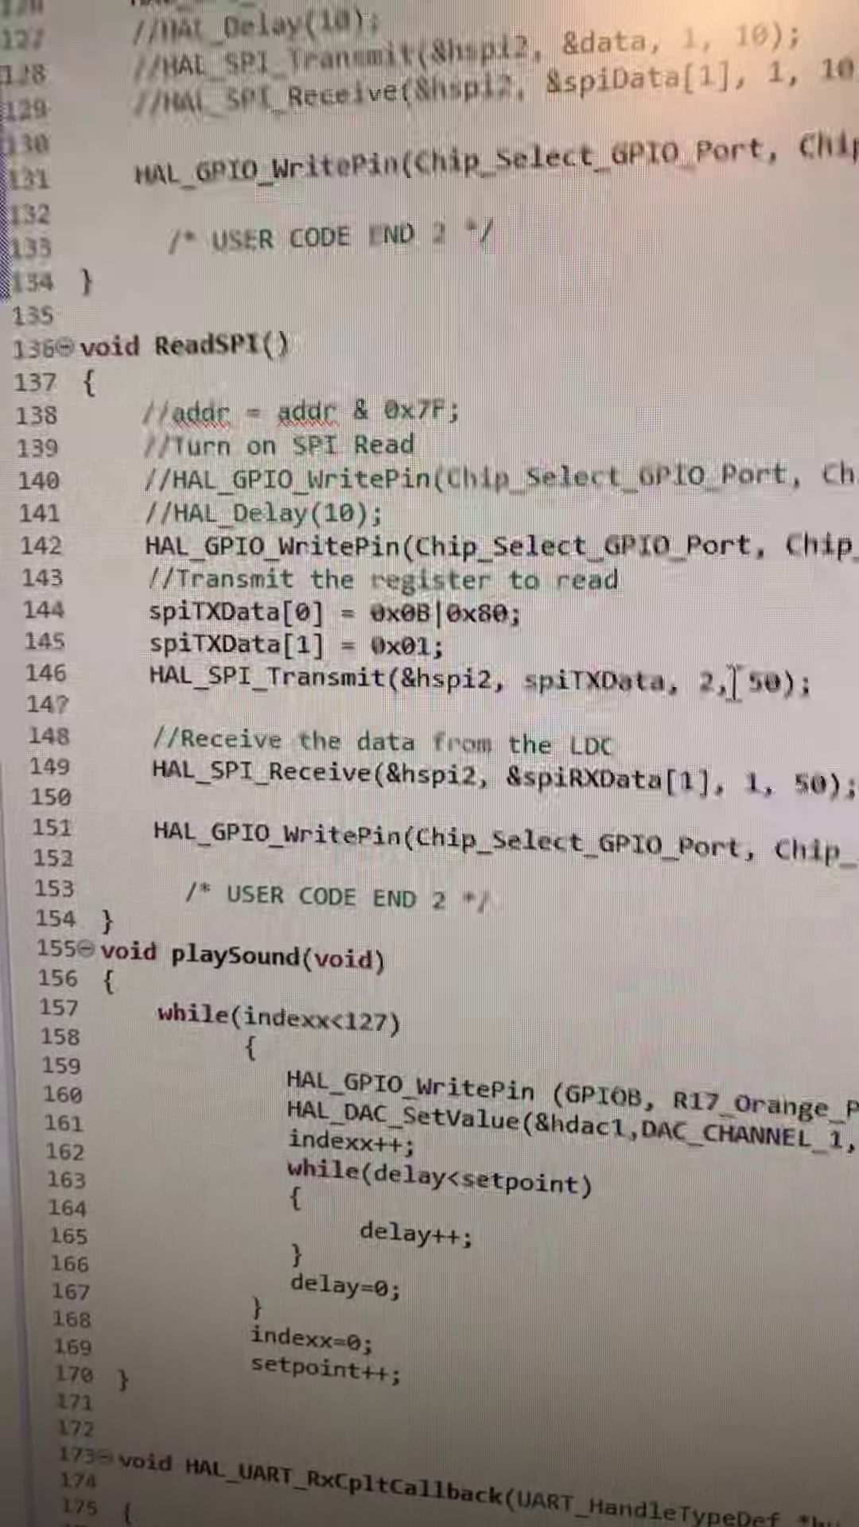
scroll("up", 3)
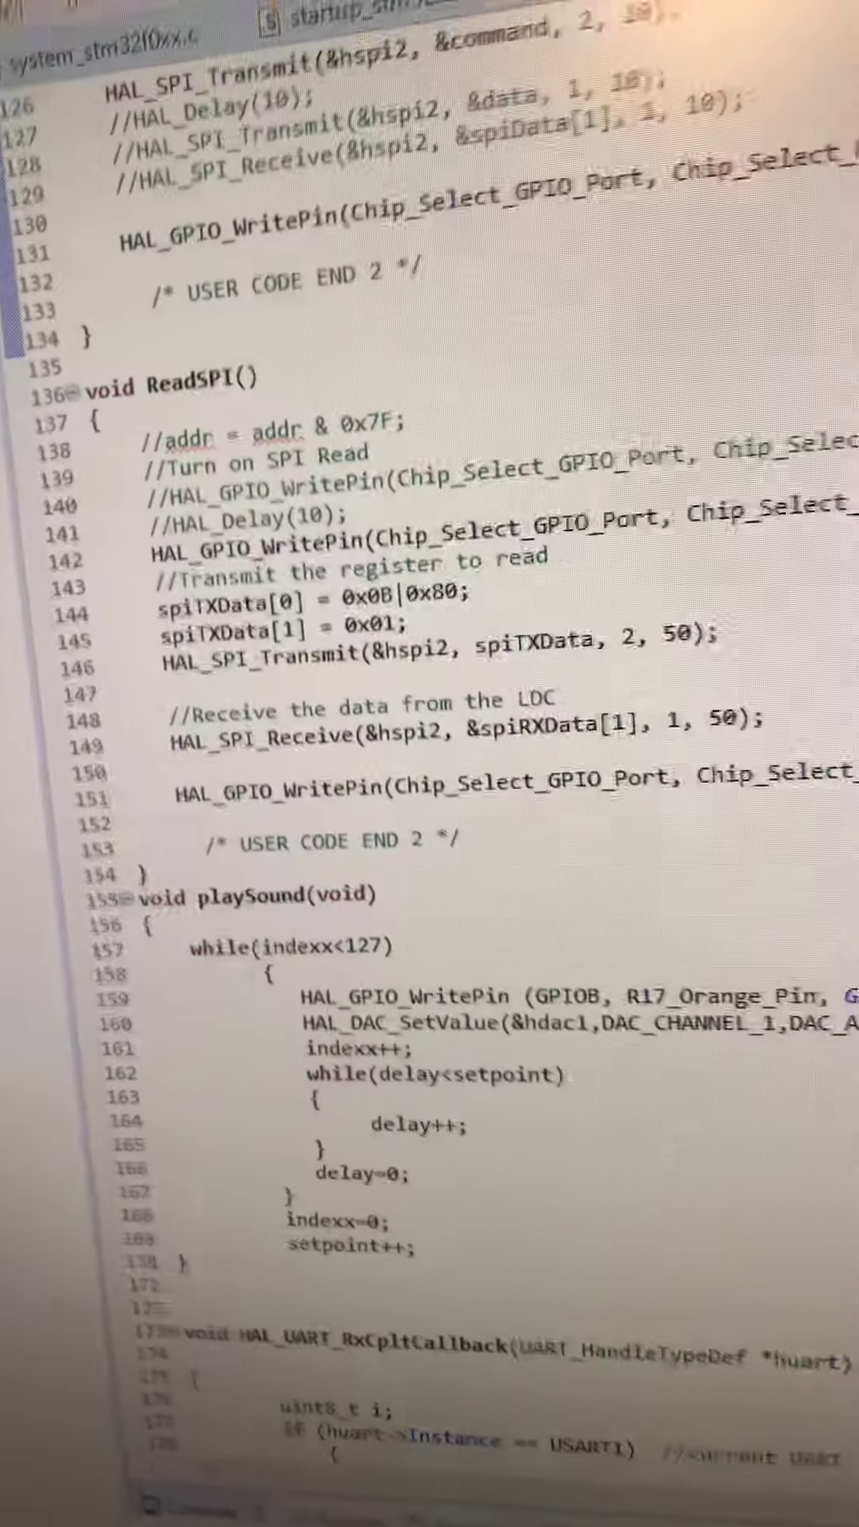
scroll("up", 3)
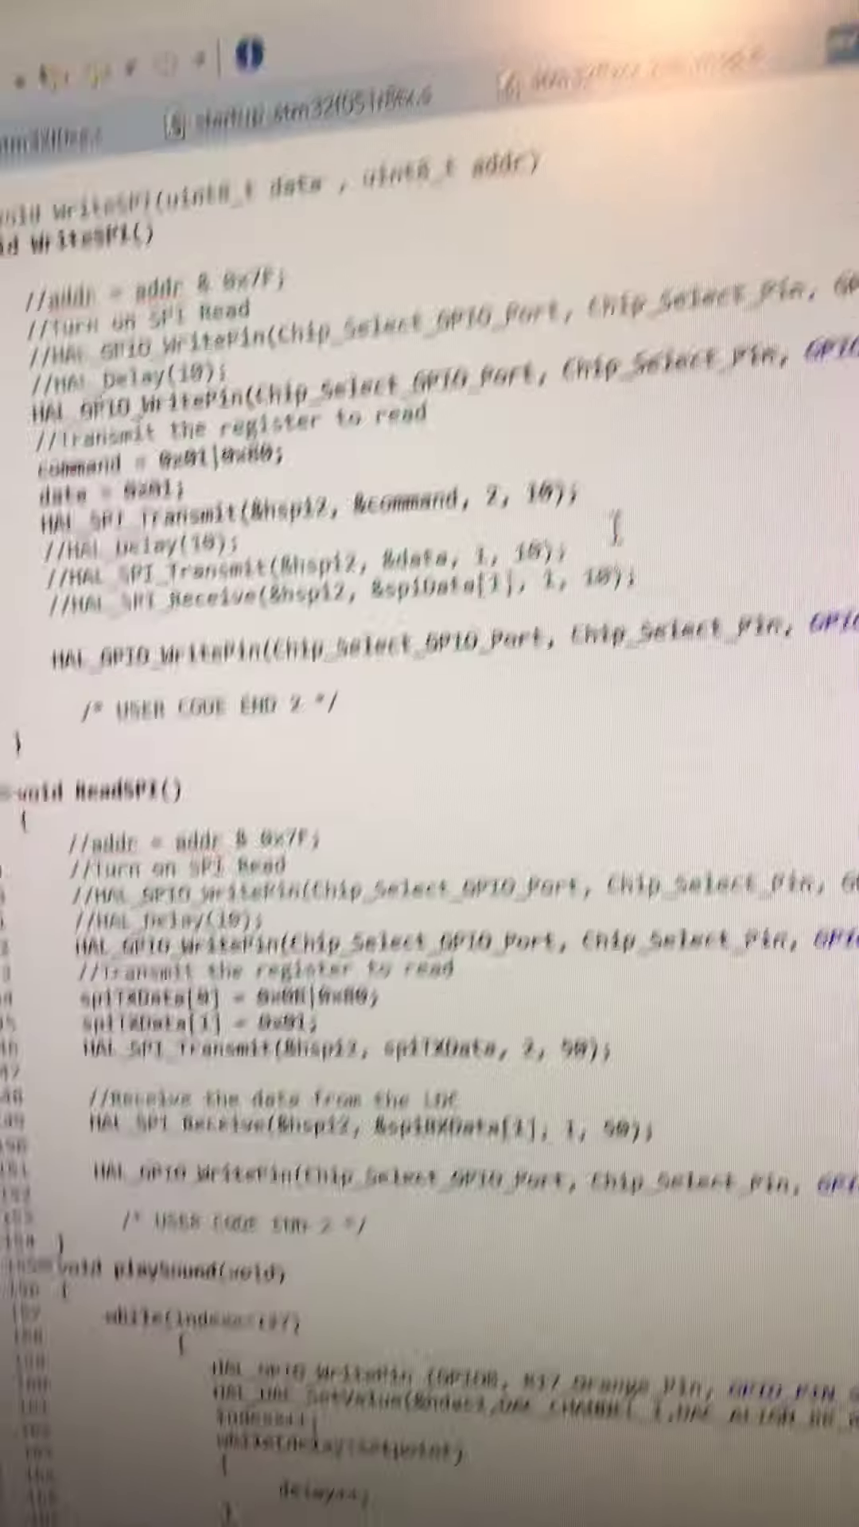